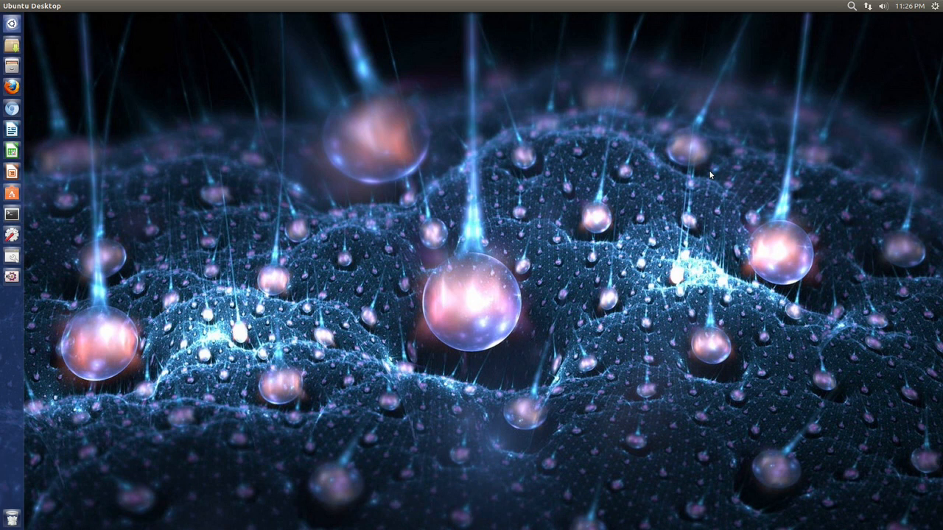
pyautogui.moveTo(38, 30)
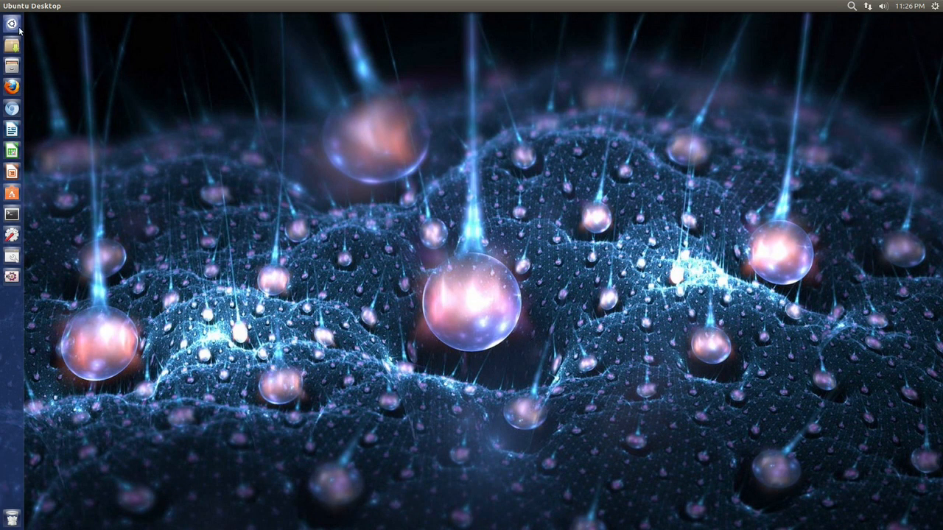
# Search the Dash for 'wallpap' to find the Wallpaper Manager app.
pyautogui.write('wallpap')
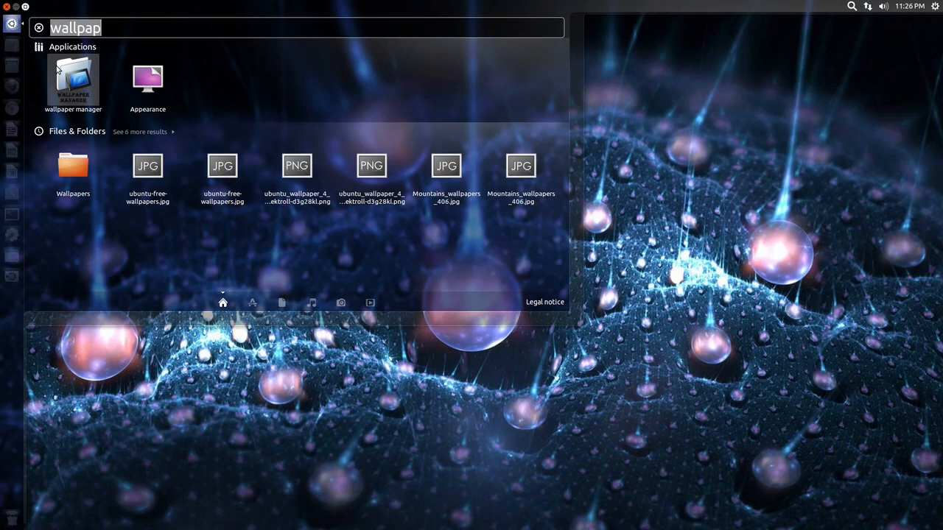
pyautogui.moveTo(70, 80)
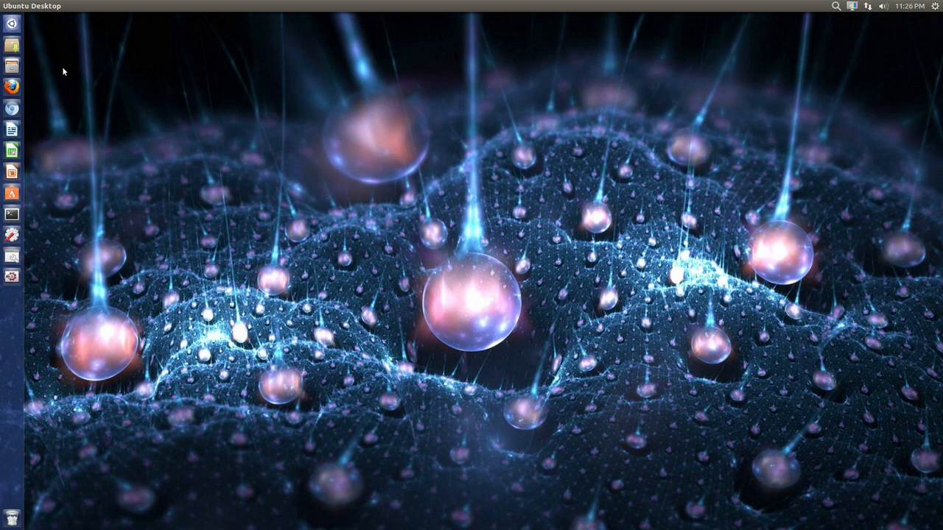
pyautogui.moveTo(122, 92)
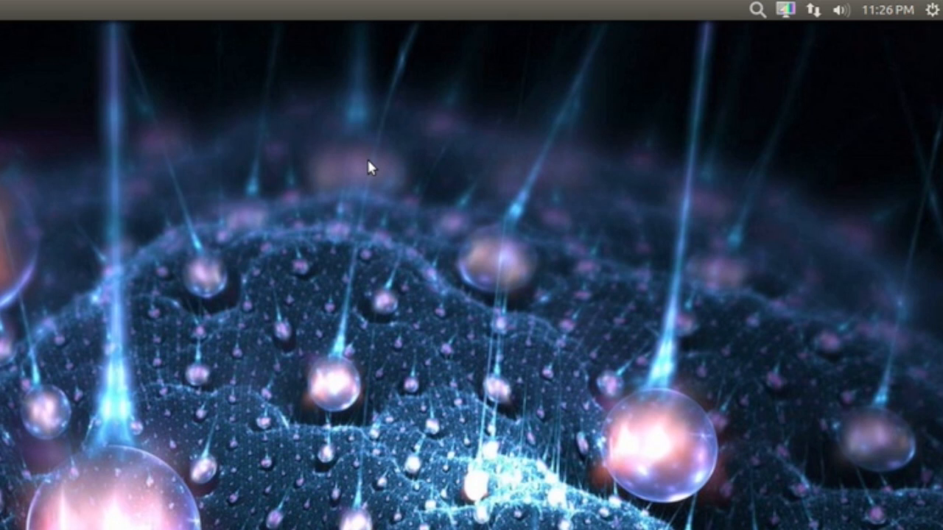
pyautogui.moveTo(631, 125)
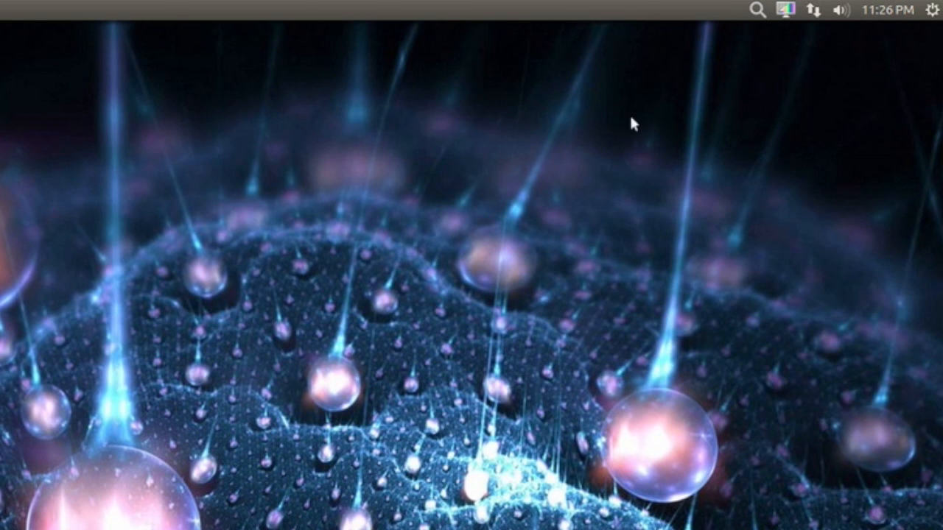
pyautogui.moveTo(784, 16)
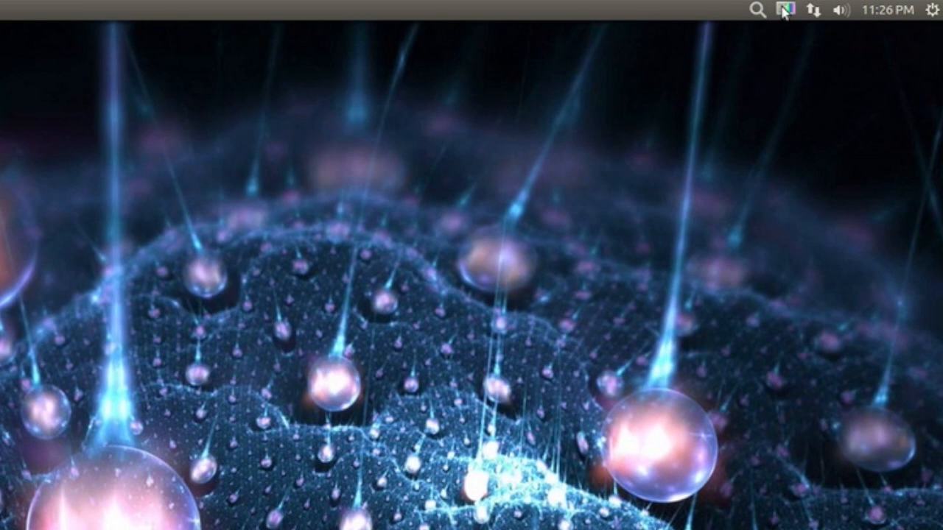
# Cycle wallpapers via the indicator's Change wallpaper until the dog-and-rice-terraces image shows.
pyautogui.click(782, 12)
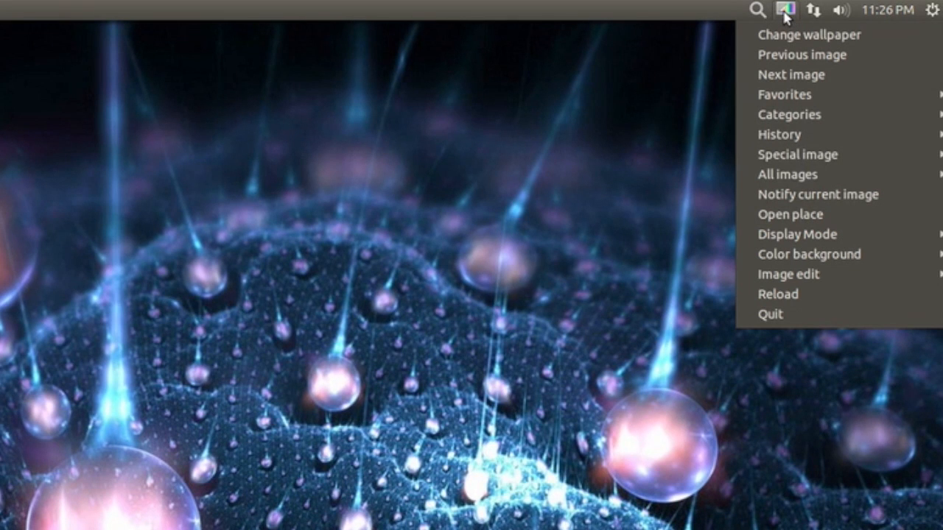
pyautogui.moveTo(807, 35)
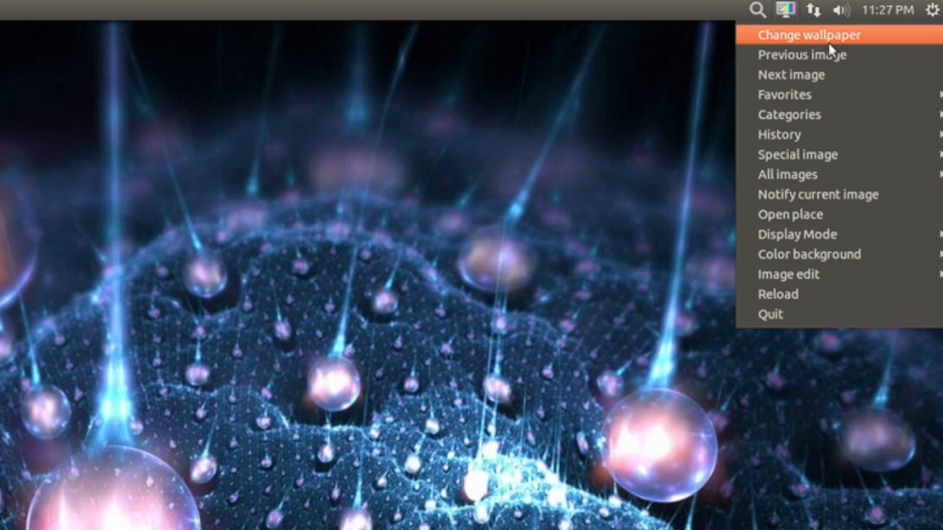
pyautogui.moveTo(806, 74)
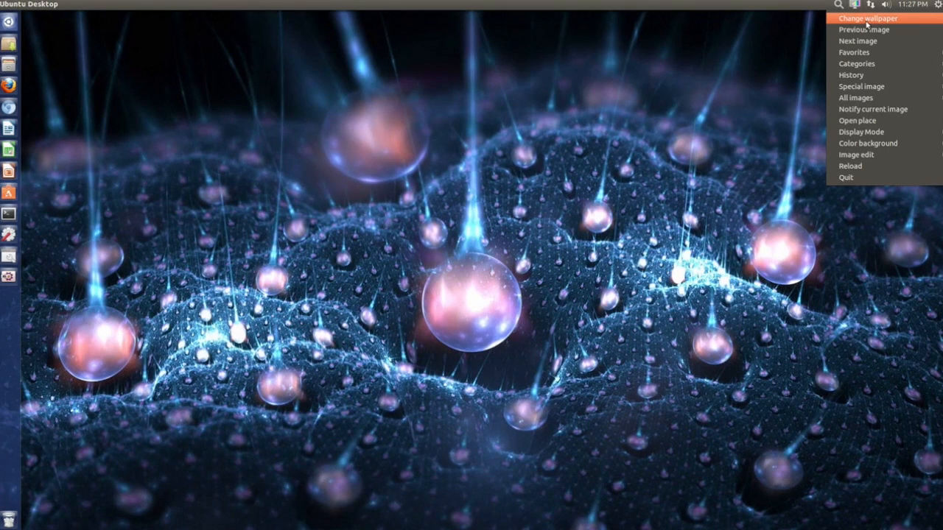
pyautogui.click(867, 17)
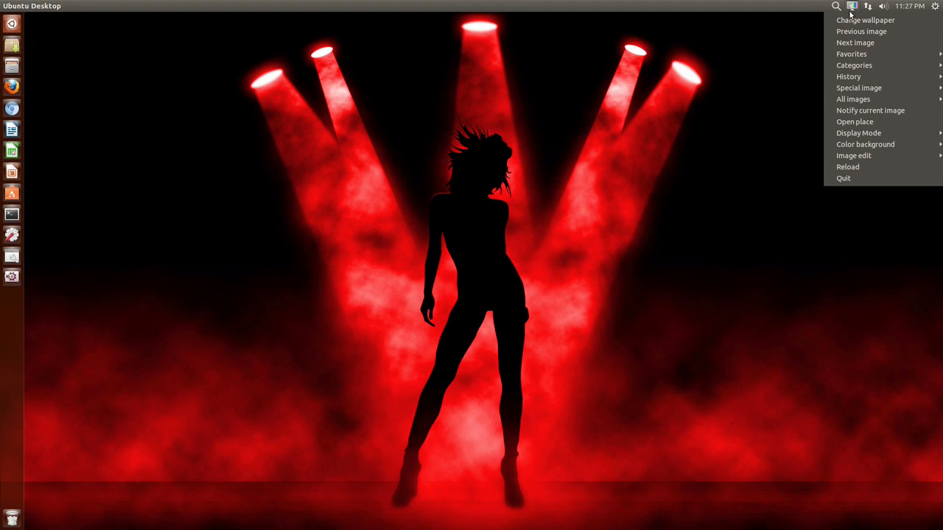
pyautogui.click(855, 42)
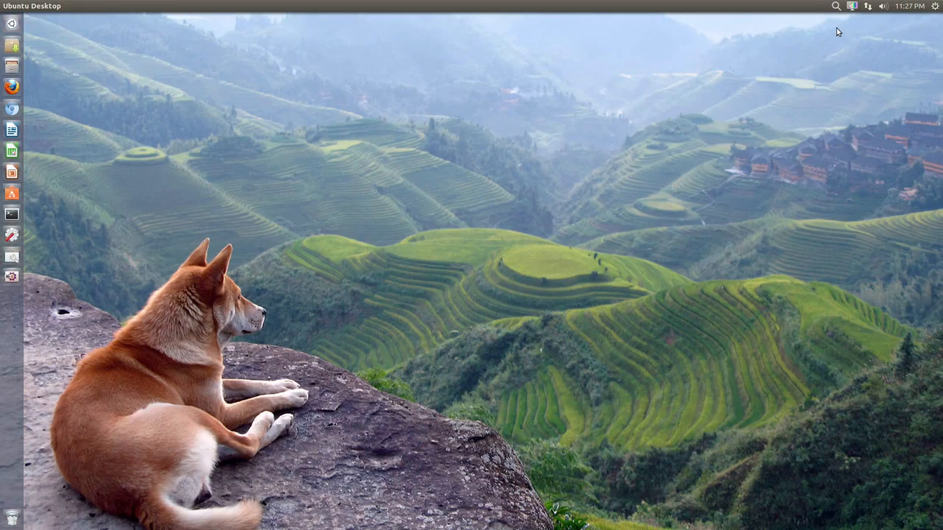
pyautogui.click(850, 8)
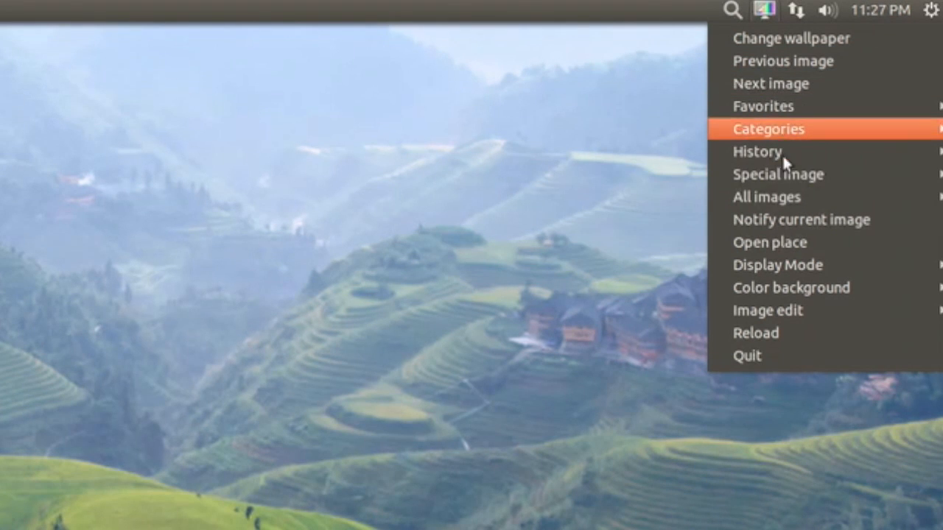
pyautogui.moveTo(766, 197)
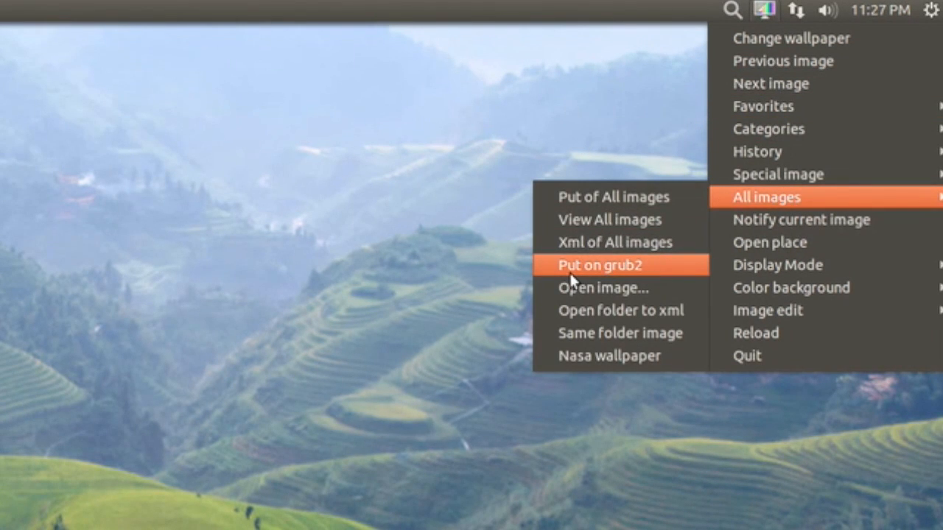
pyautogui.moveTo(580, 277)
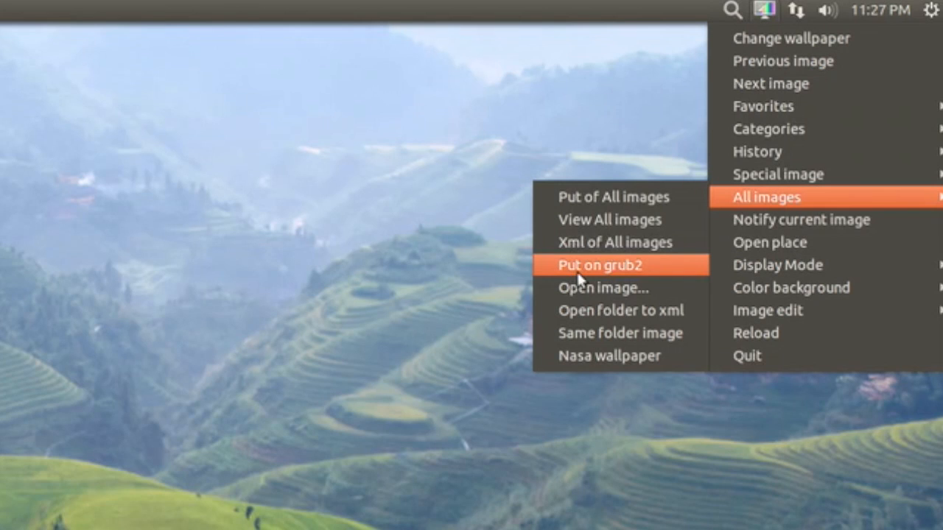
pyautogui.moveTo(607, 274)
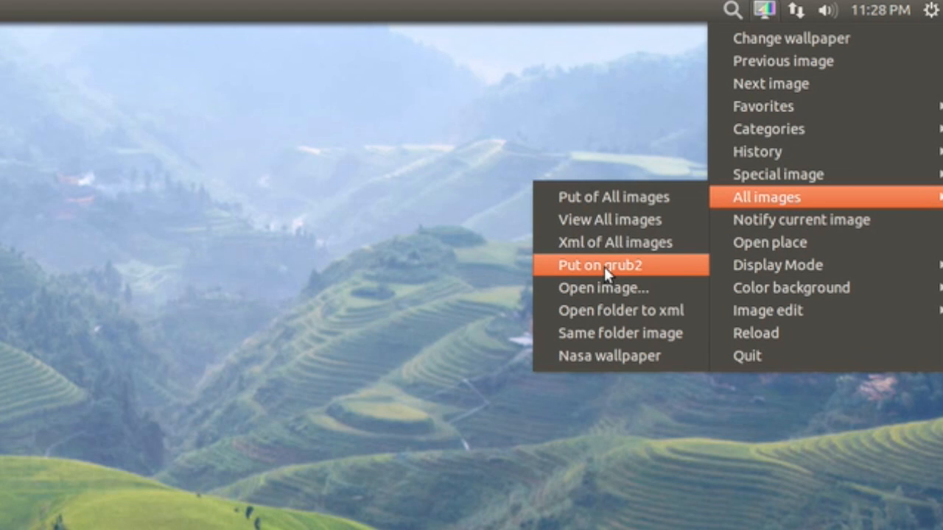
pyautogui.moveTo(791, 288)
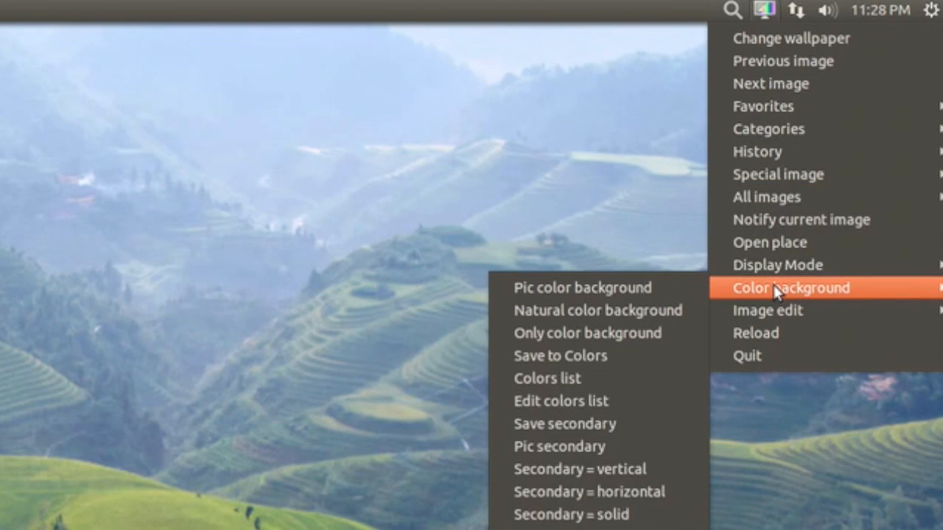
pyautogui.moveTo(782, 320)
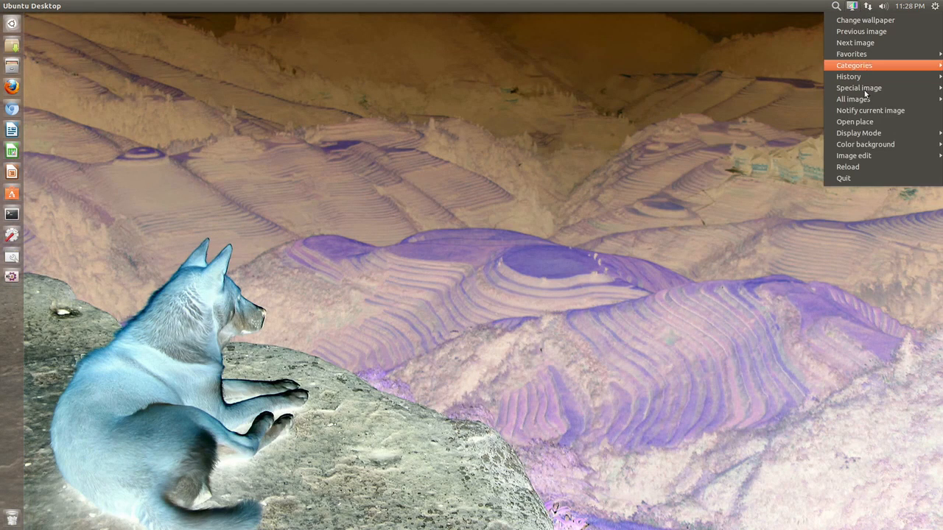
pyautogui.moveTo(854, 156)
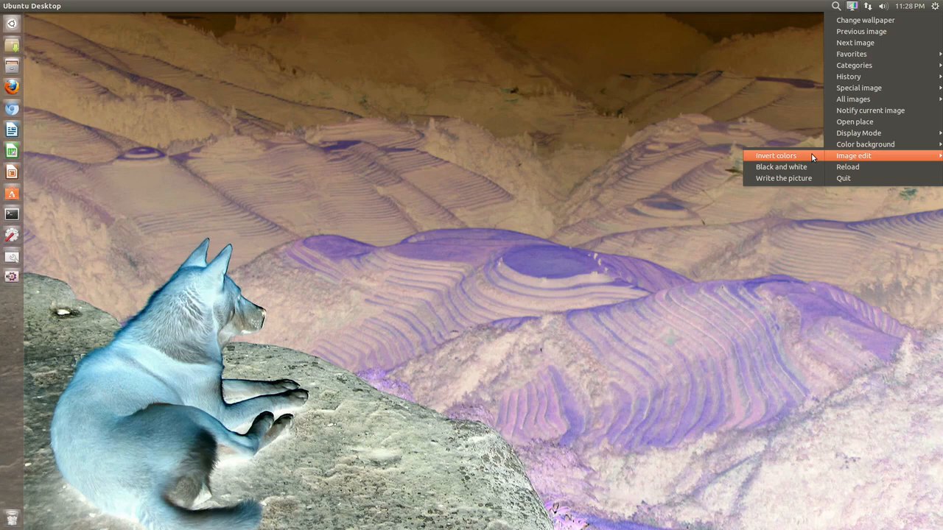
pyautogui.click(776, 155)
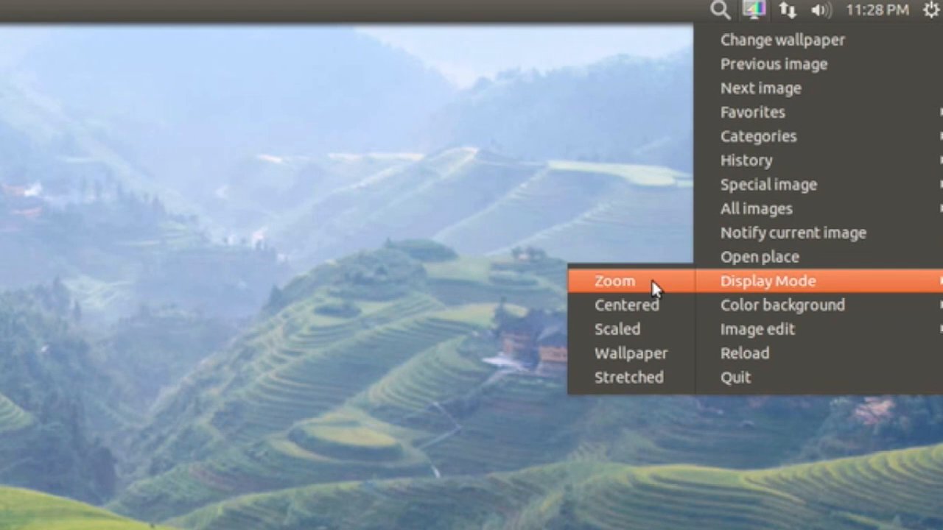
pyautogui.moveTo(628, 305)
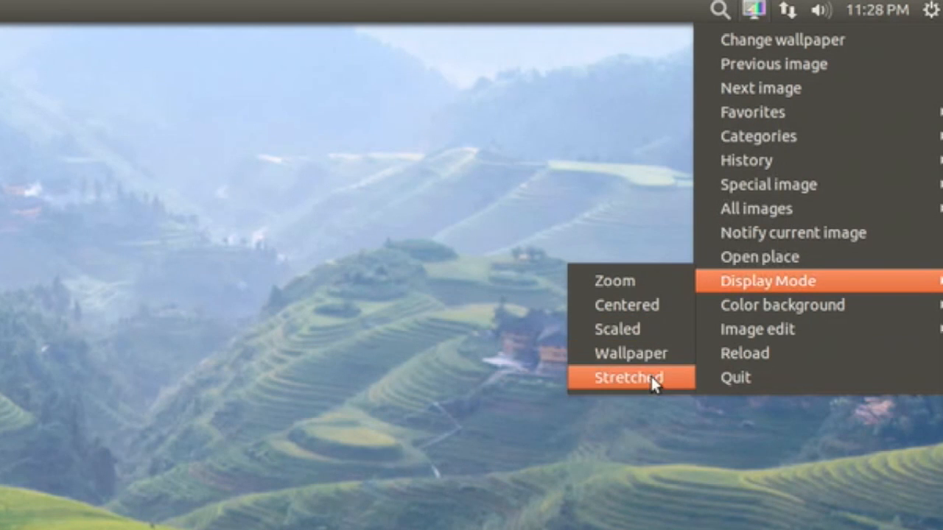
pyautogui.moveTo(785, 112)
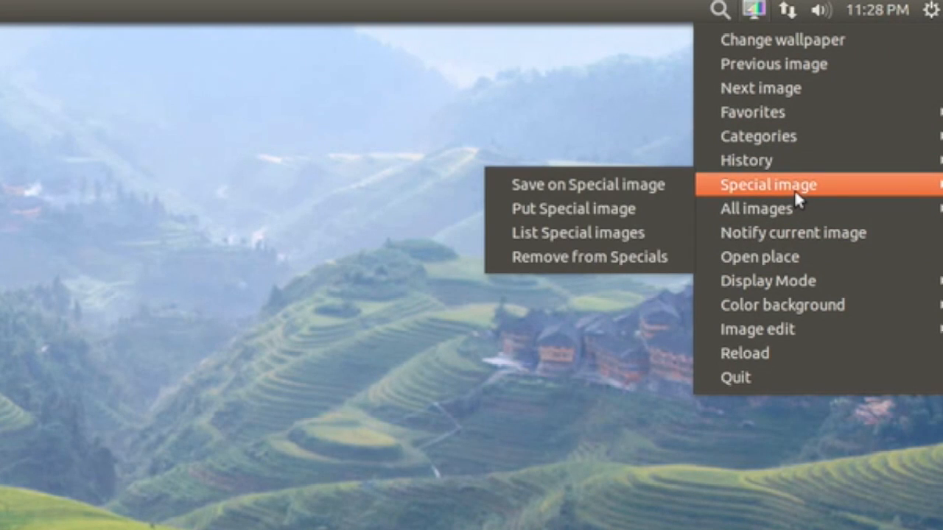
pyautogui.moveTo(773, 112)
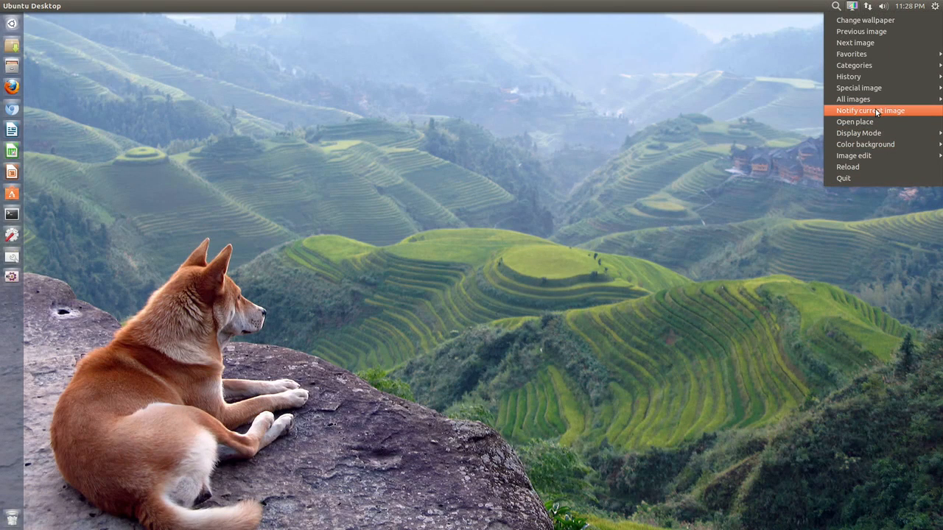
pyautogui.moveTo(877, 122)
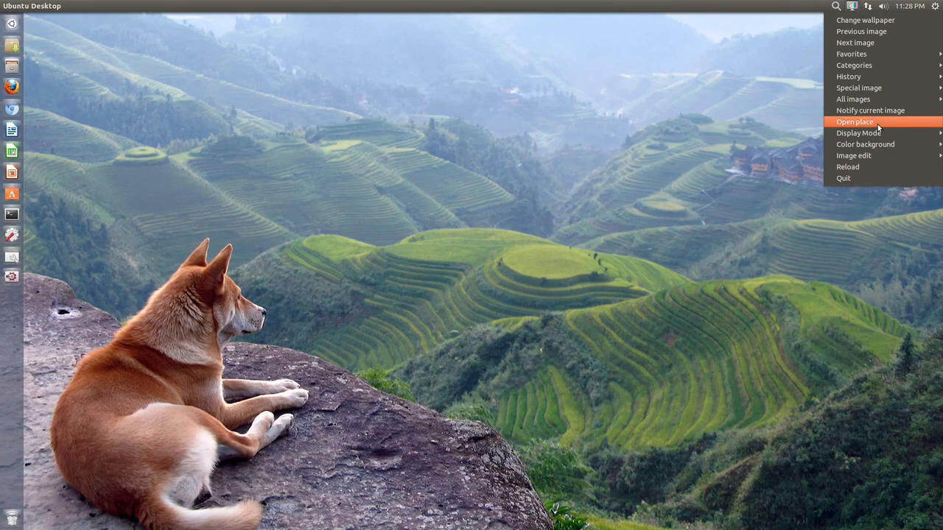